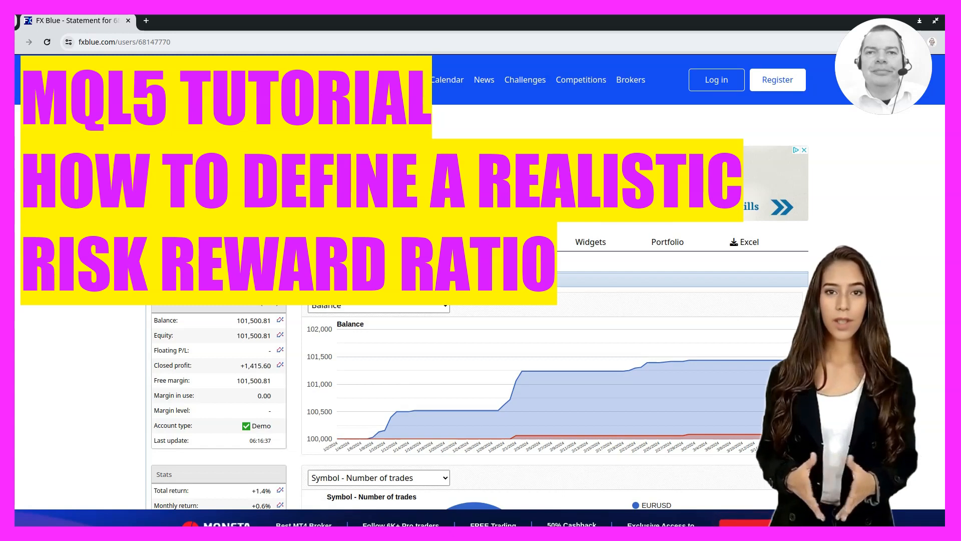
Scroll to the Stats and Risk figures and highlight the +1,415.60 closed profit.
click(123, 41)
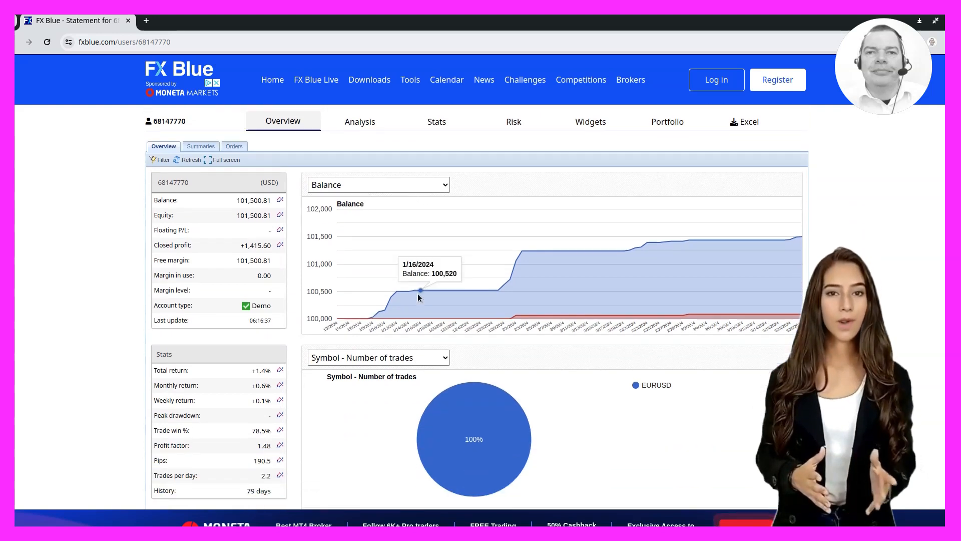
scroll(down, 3)
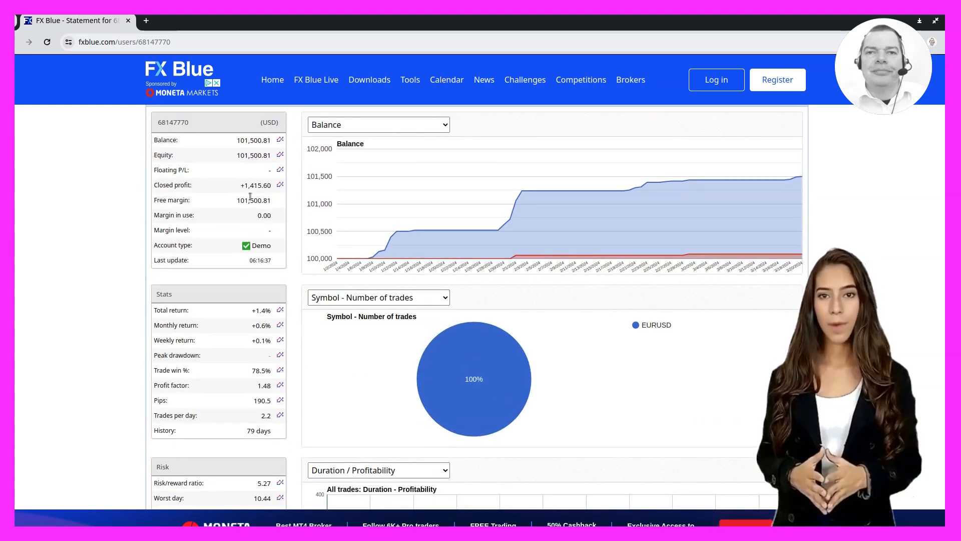
double_click(255, 184)
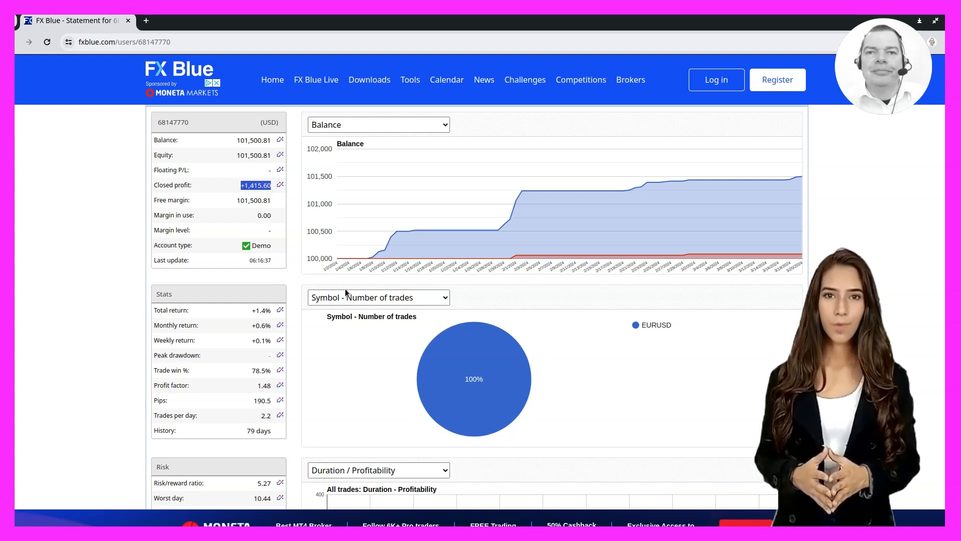
mouse_move(451, 376)
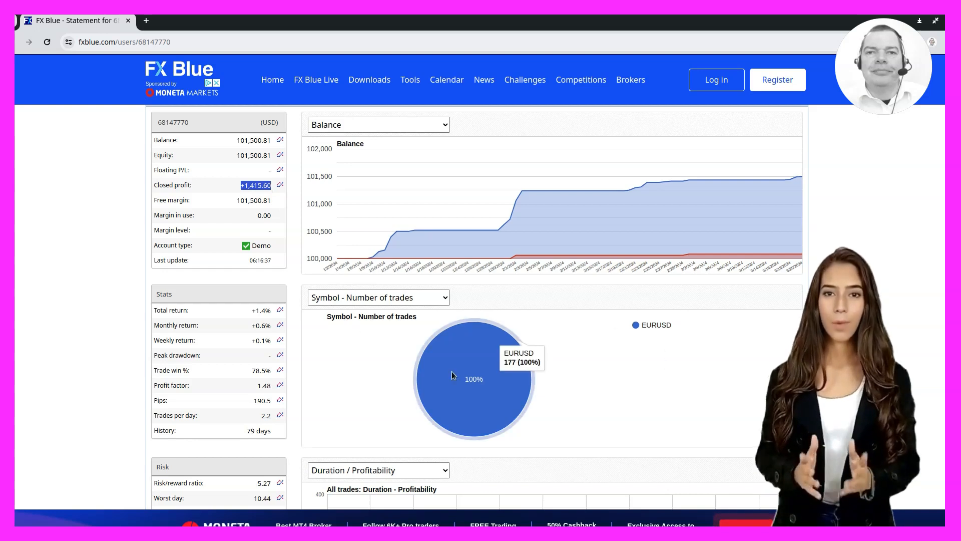
mouse_move(359, 238)
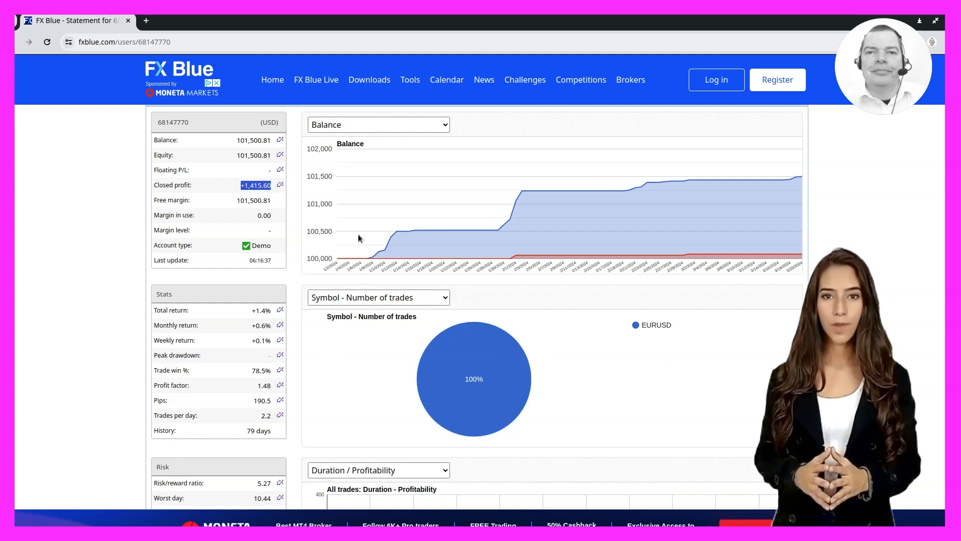
Preview the Profit factor chart, then the Weekly profit chart.
click(379, 124)
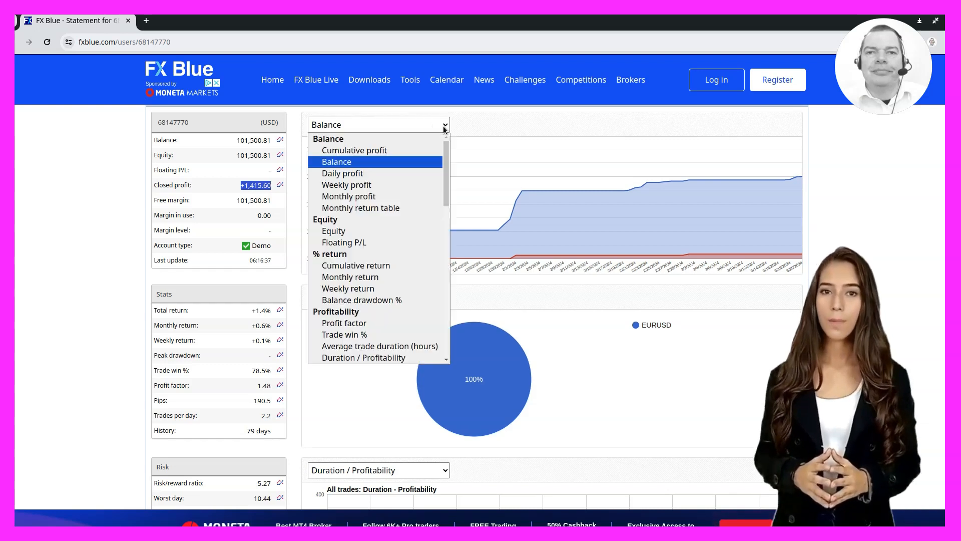
mouse_move(342, 174)
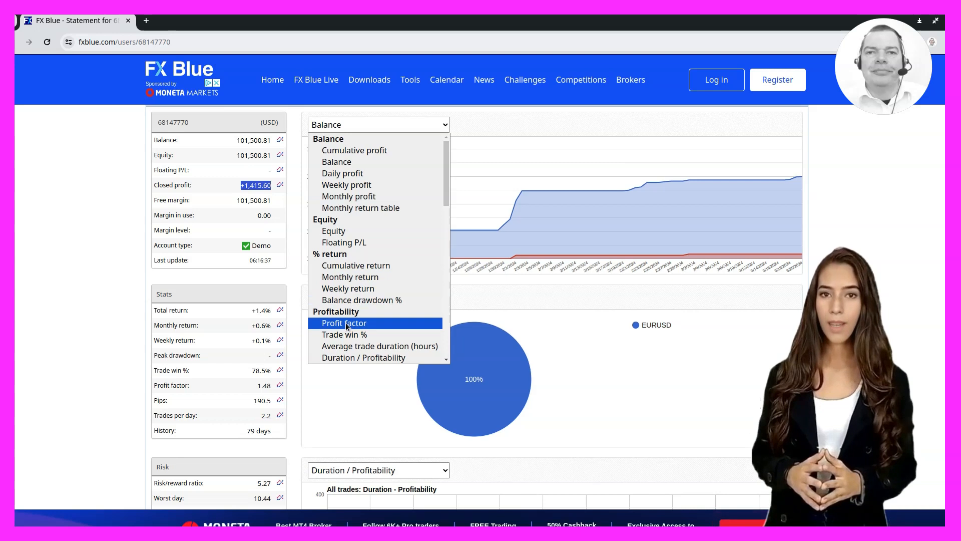
click(344, 323)
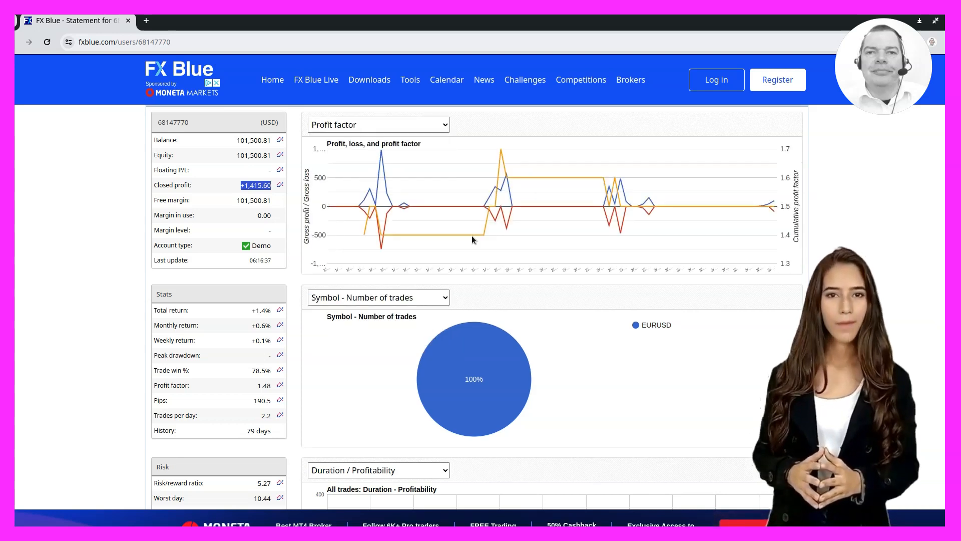
click(377, 125)
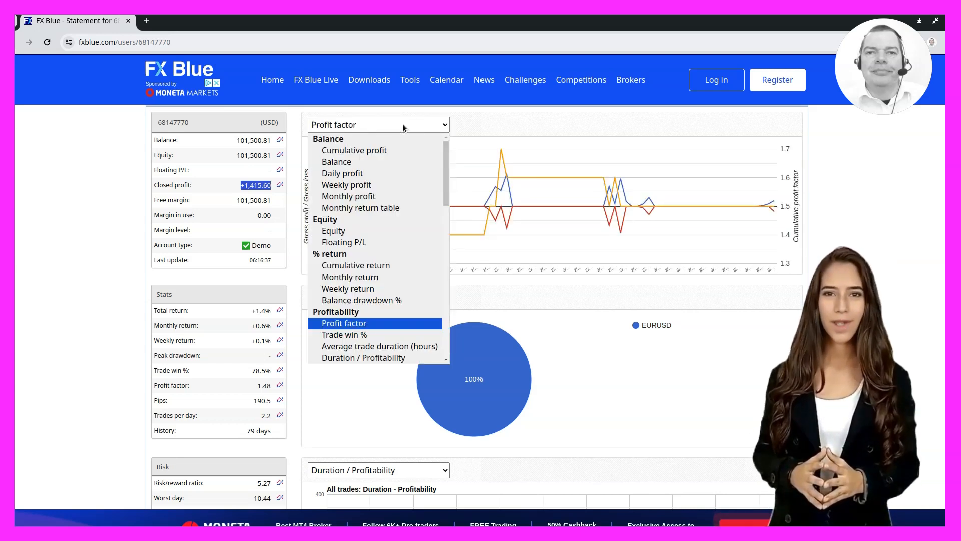
mouse_move(346, 185)
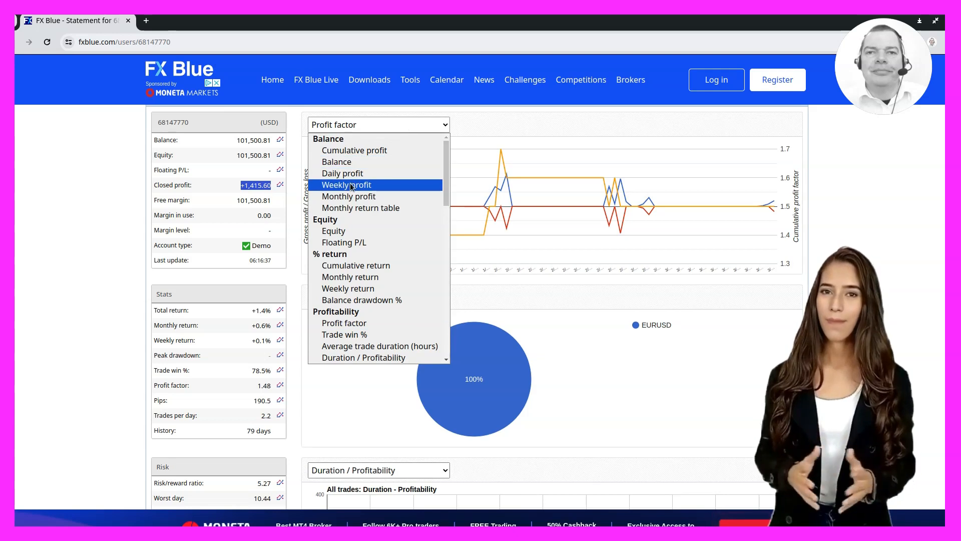
click(347, 185)
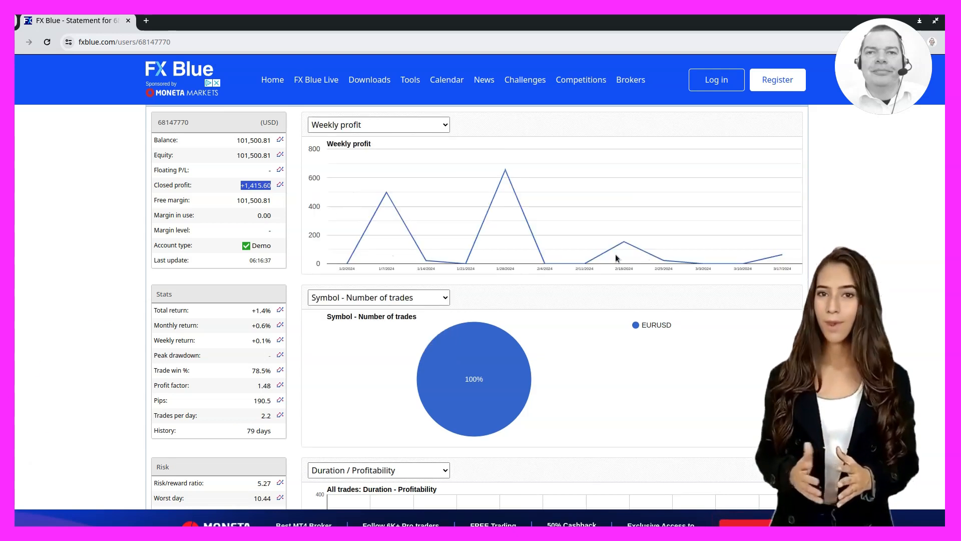
Switch the main chart to Winners/Losers - Weekly and scroll the page down.
click(378, 124)
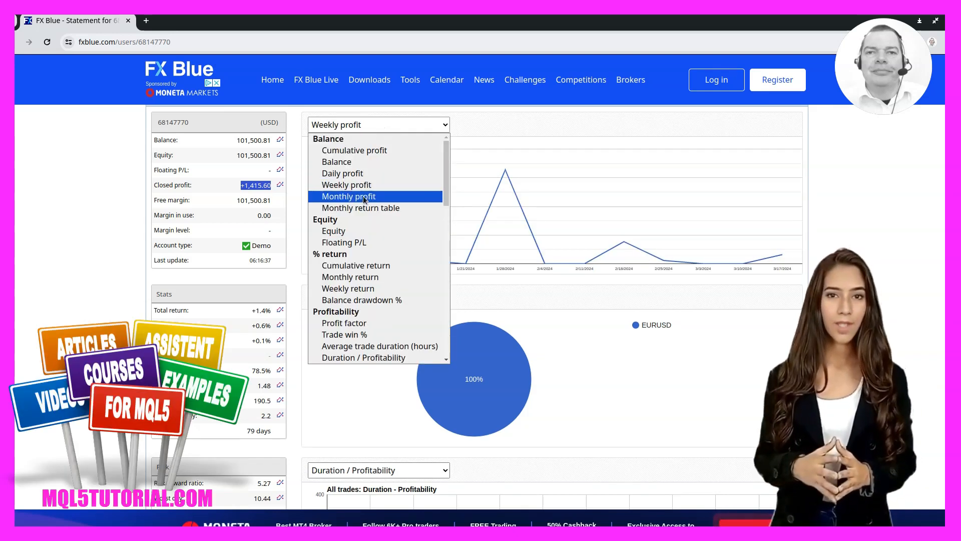
mouse_move(344, 323)
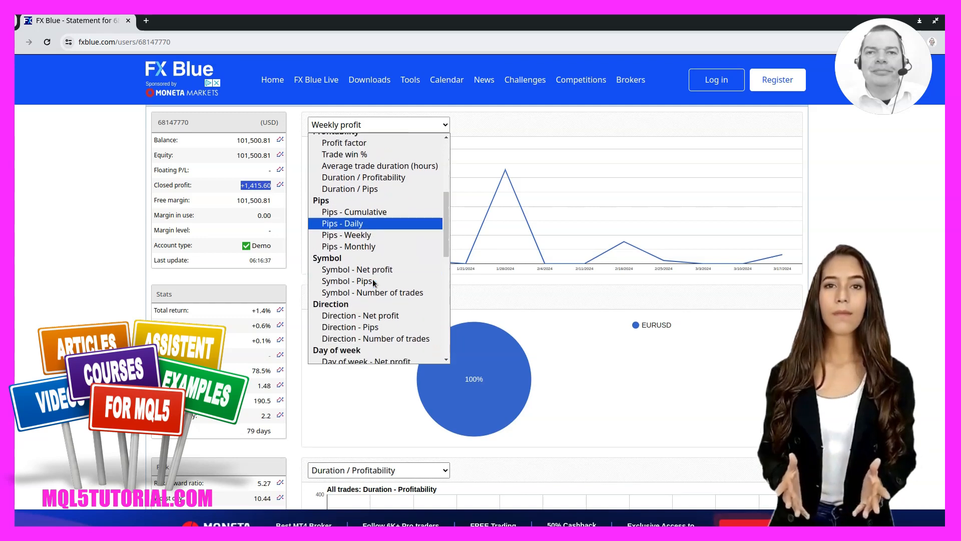
scroll(down, 3)
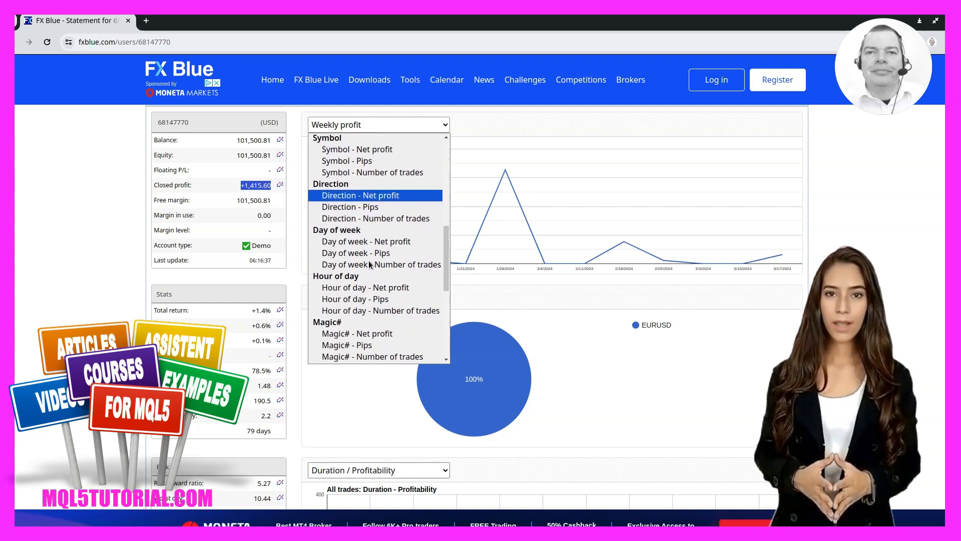
scroll(down, 3)
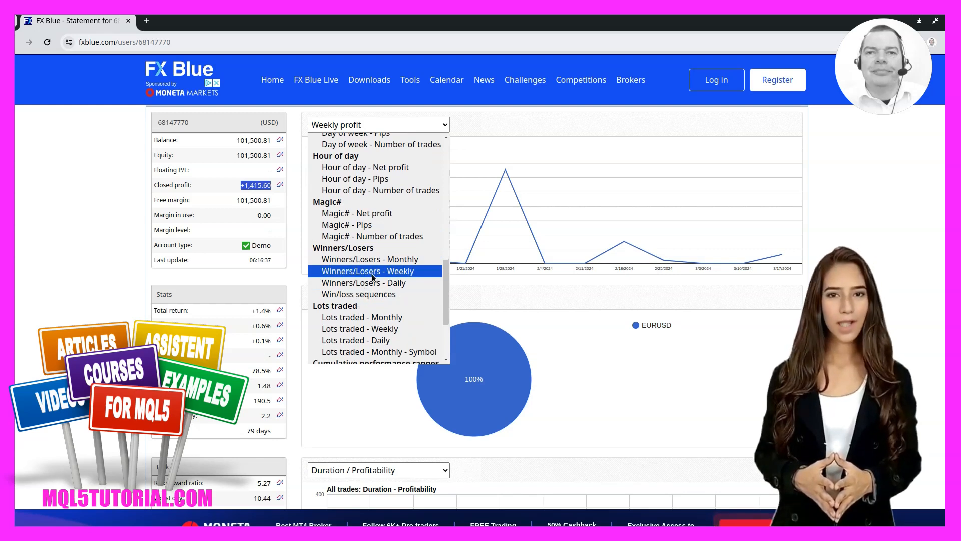
click(368, 270)
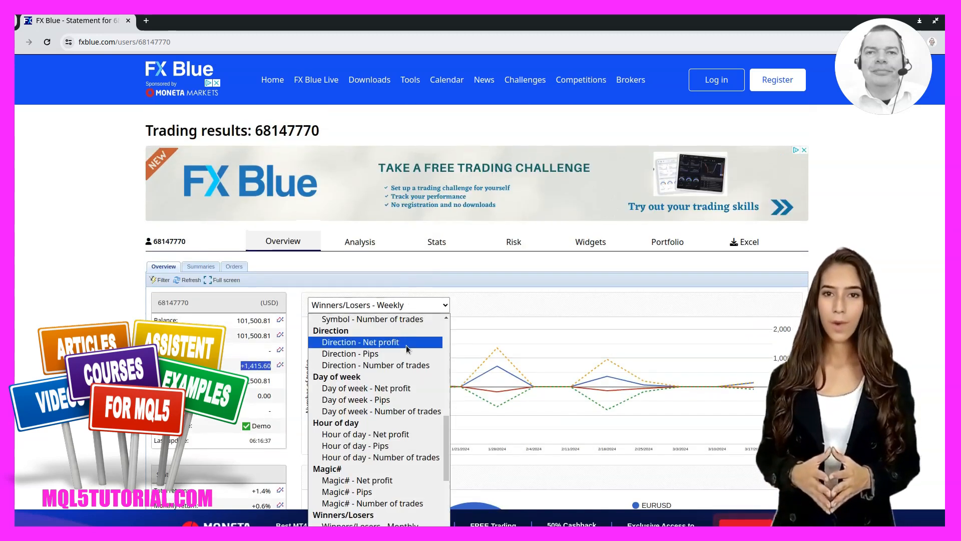
scroll(down, 3)
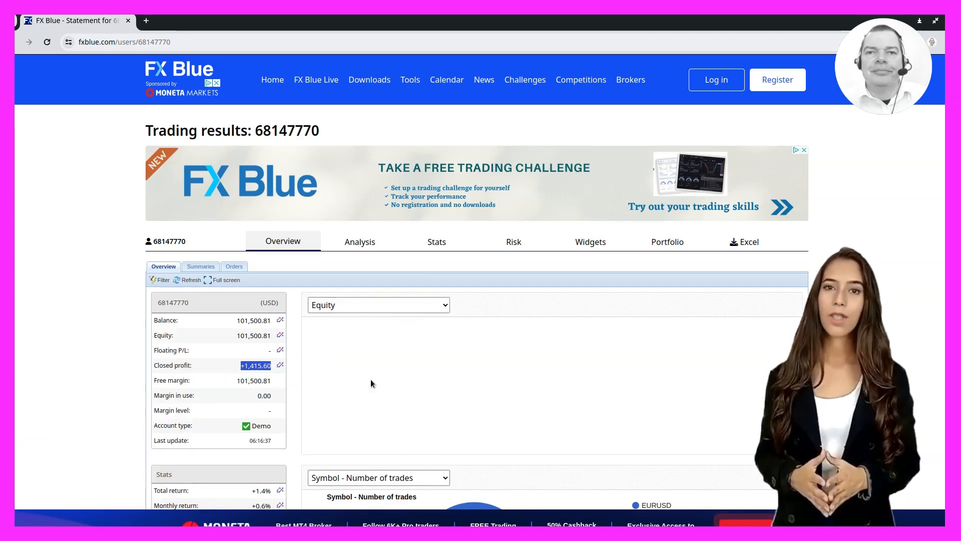
scroll(down, 3)
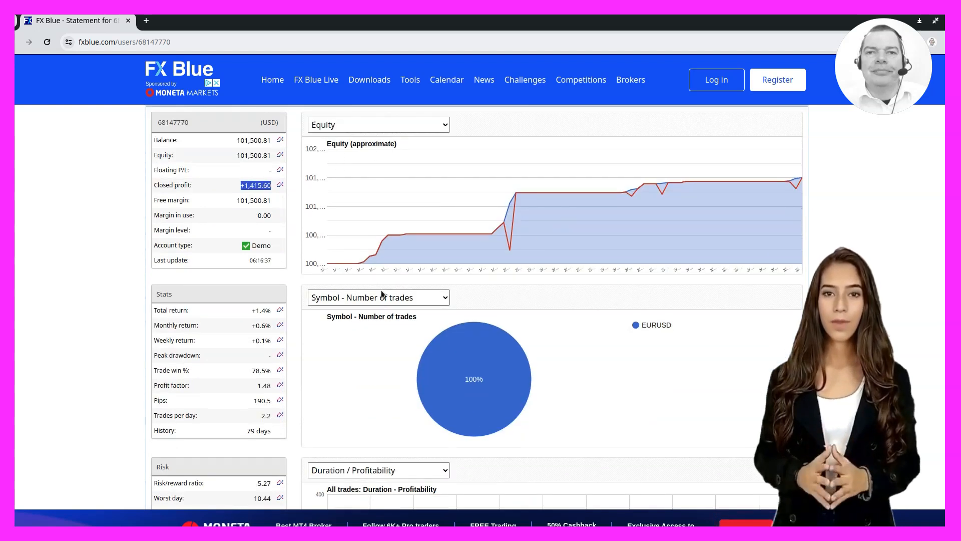
mouse_move(787, 187)
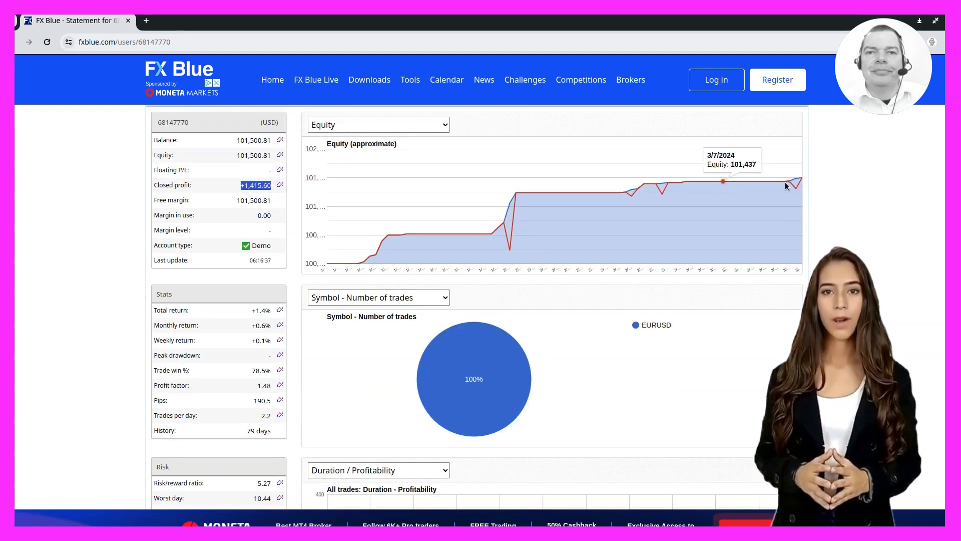
mouse_move(800, 181)
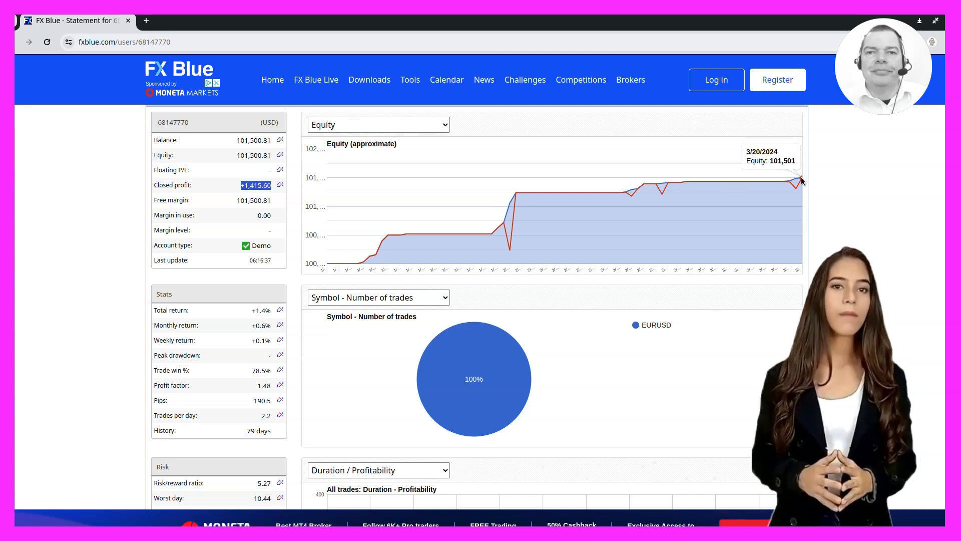
mouse_move(587, 270)
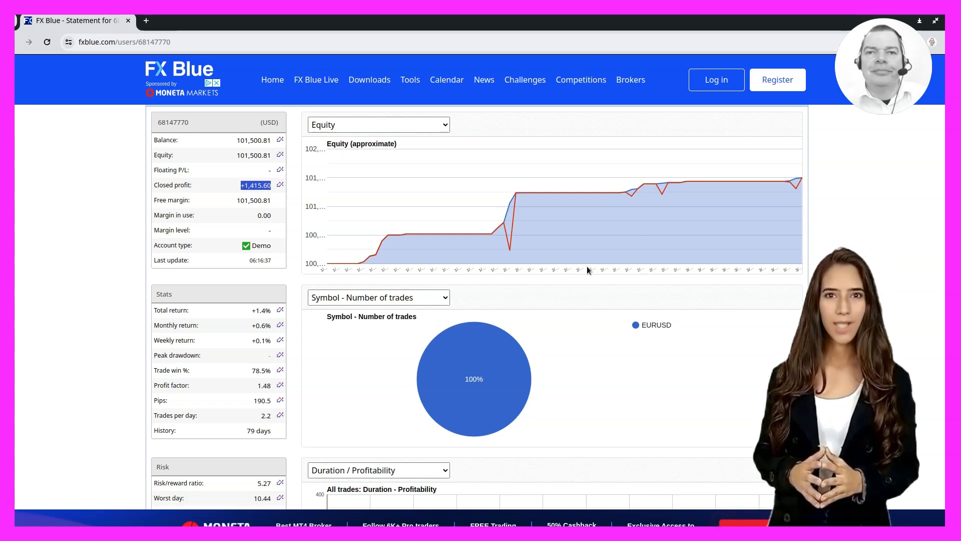
mouse_move(436, 205)
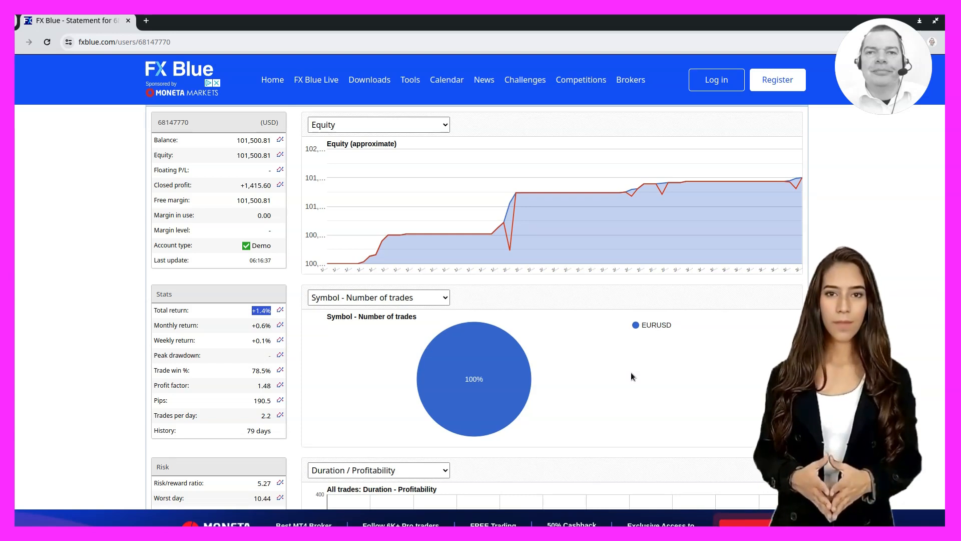
Scroll through the Risk figures down to the Duration / Profitability trade scatter.
scroll(down, 3)
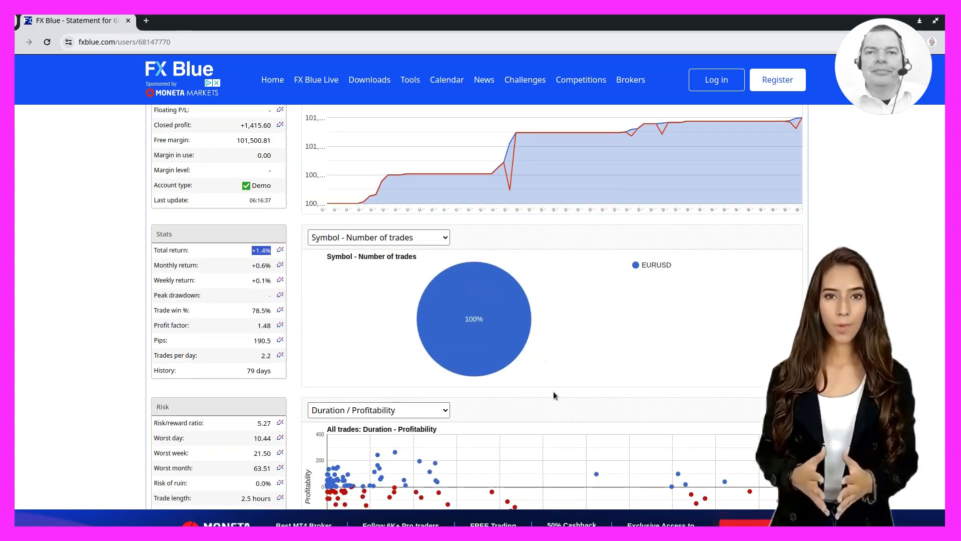
scroll(down, 3)
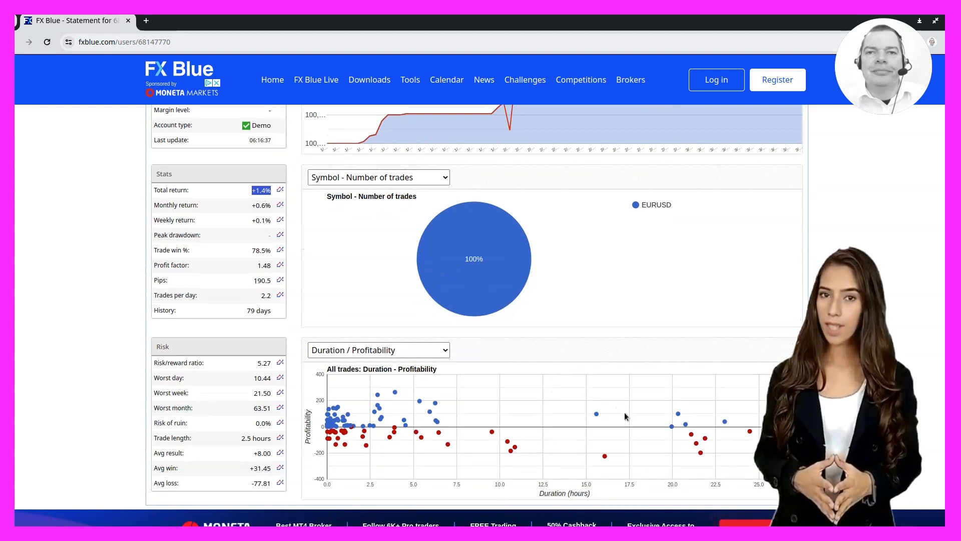
mouse_move(522, 407)
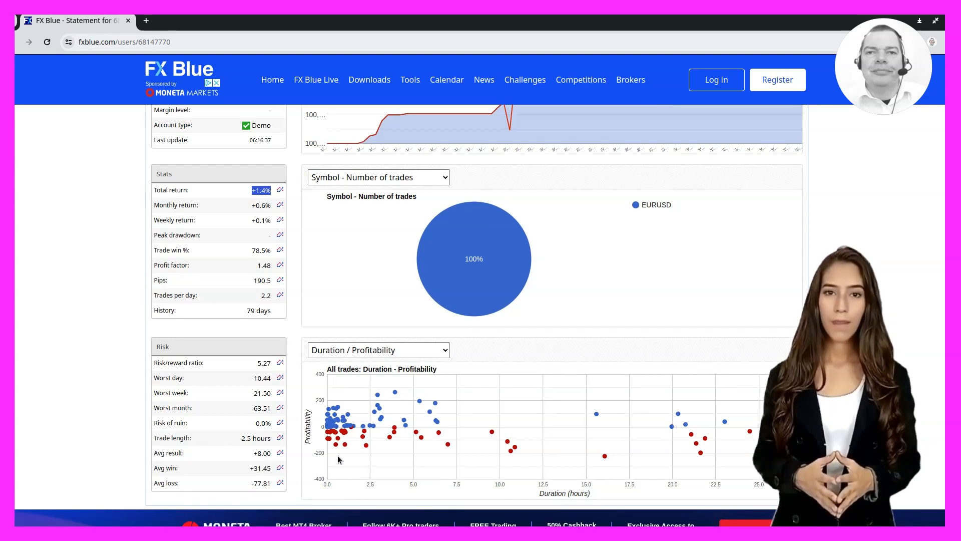
scroll(down, 3)
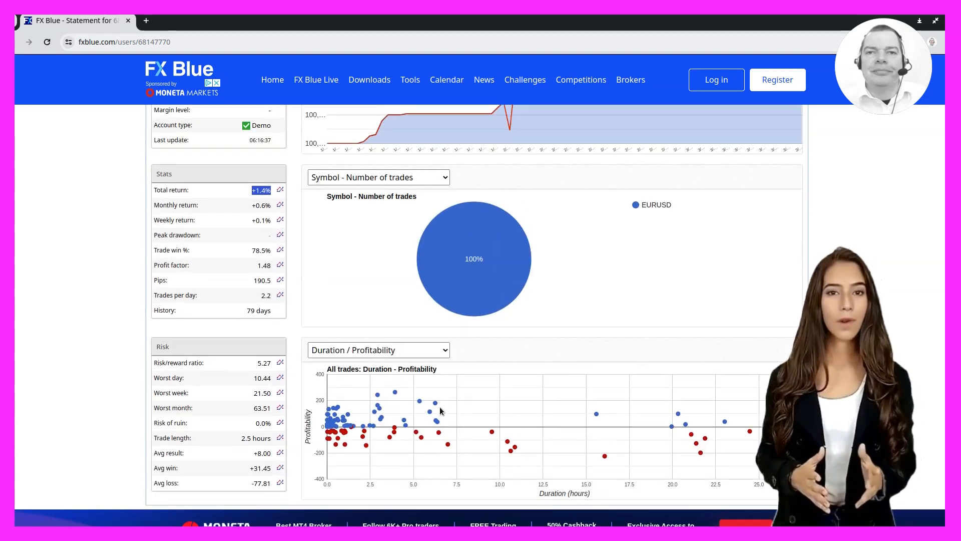
mouse_move(480, 412)
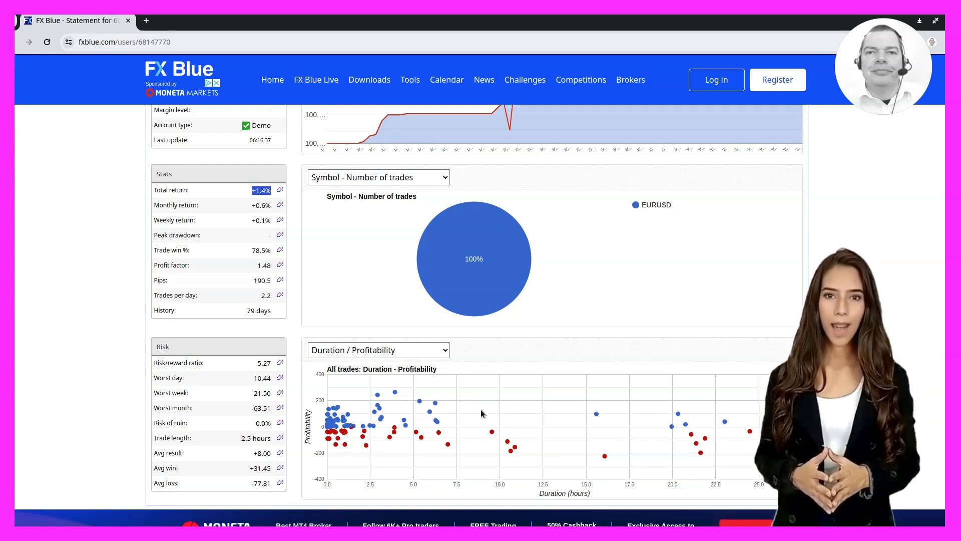
mouse_move(217, 396)
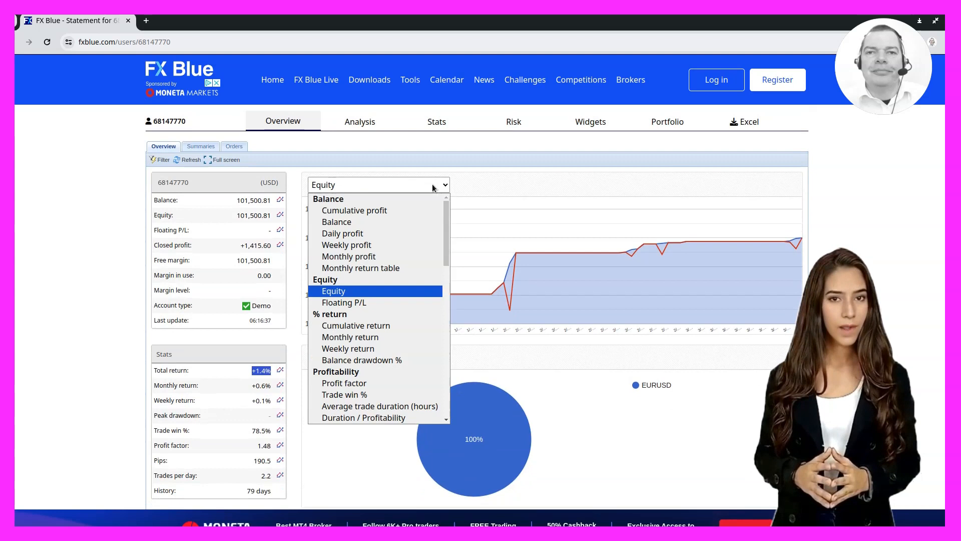
Scroll the chart-type list down to the Spread of returns and Trade counts options.
scroll(down, 3)
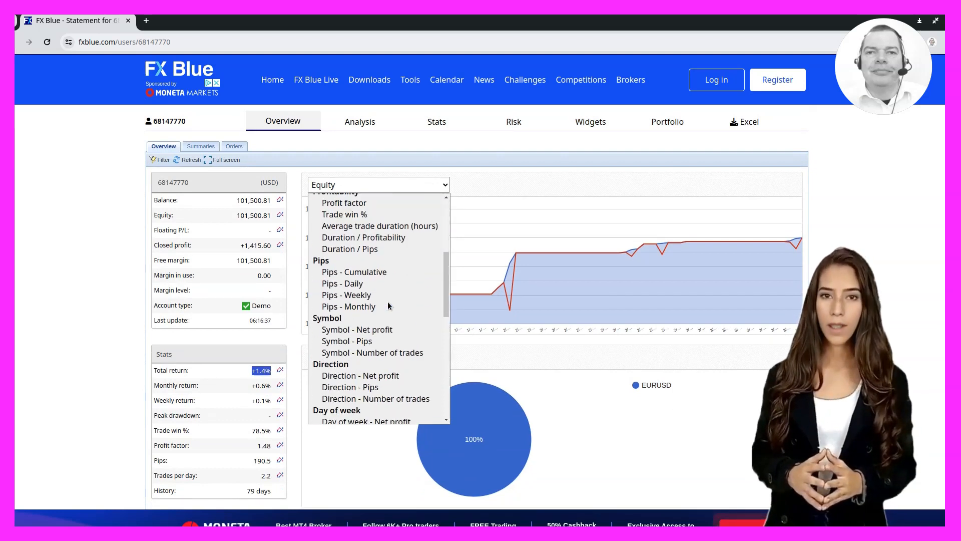
scroll(down, 3)
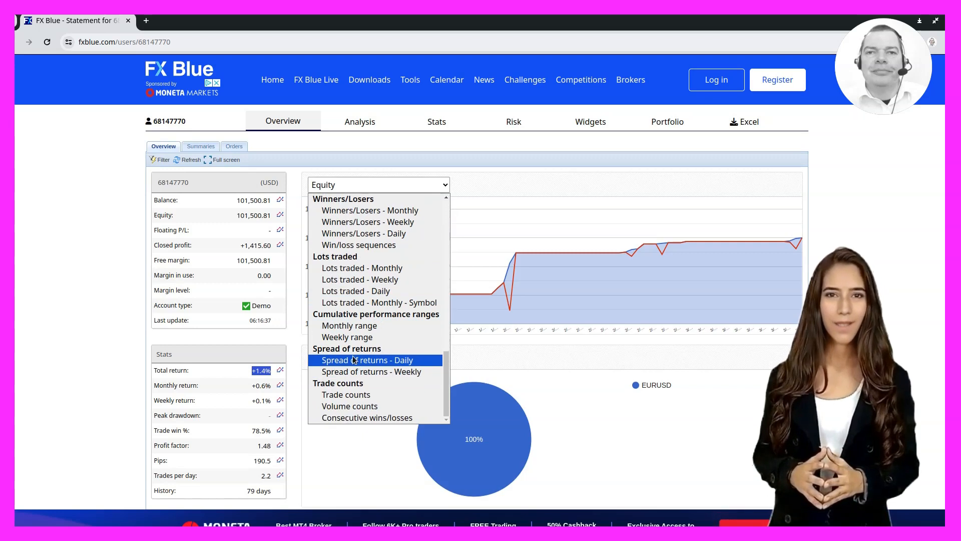
mouse_move(361, 268)
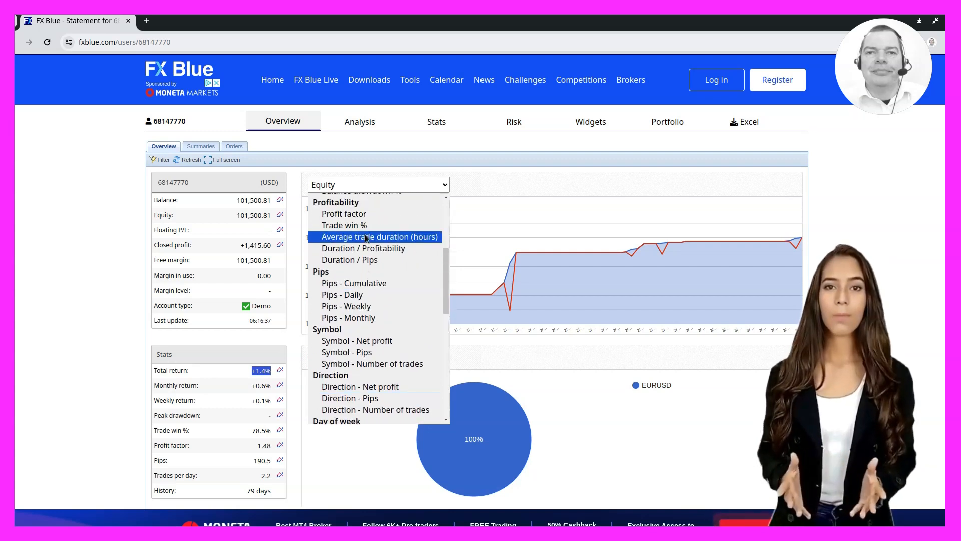
mouse_move(344, 225)
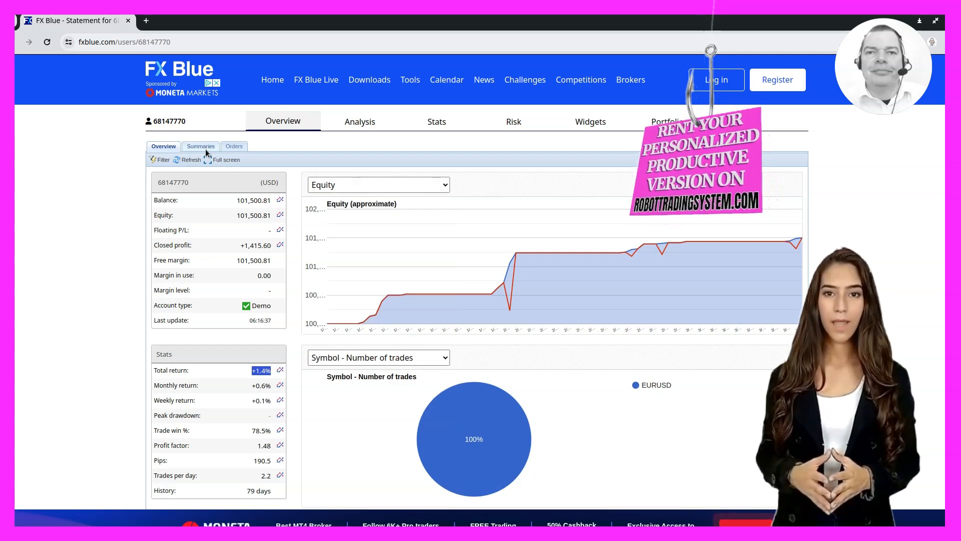
click(200, 146)
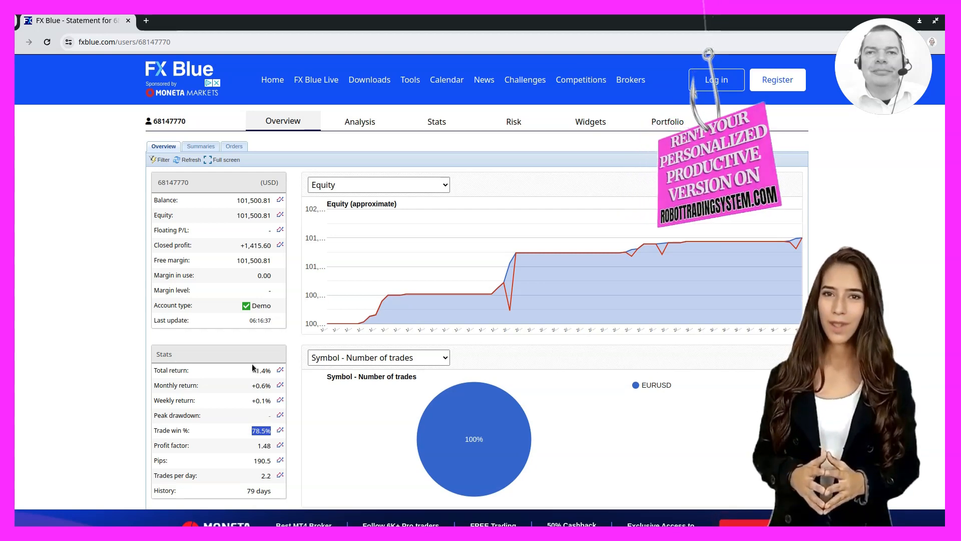
mouse_move(360, 121)
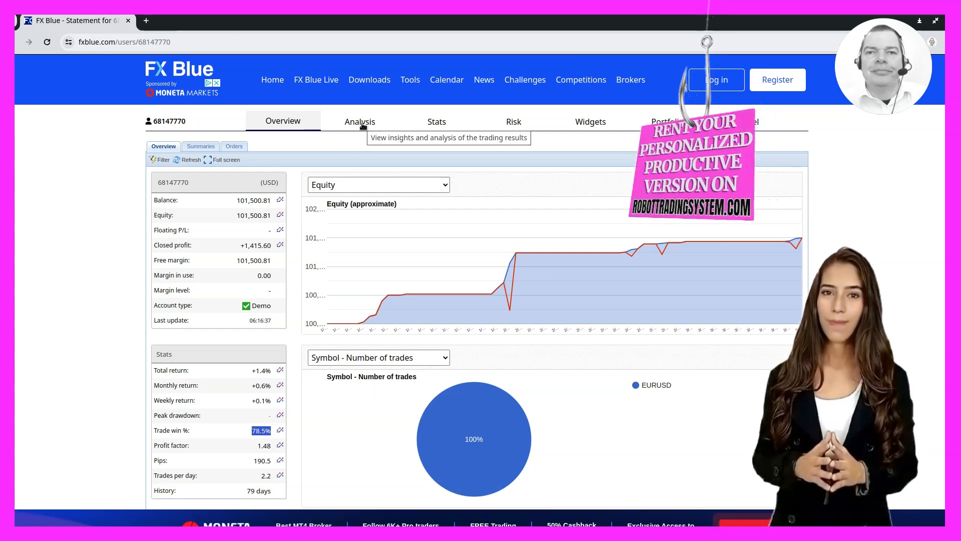
Open the Analysis page and scroll through its trading-results charts.
click(360, 121)
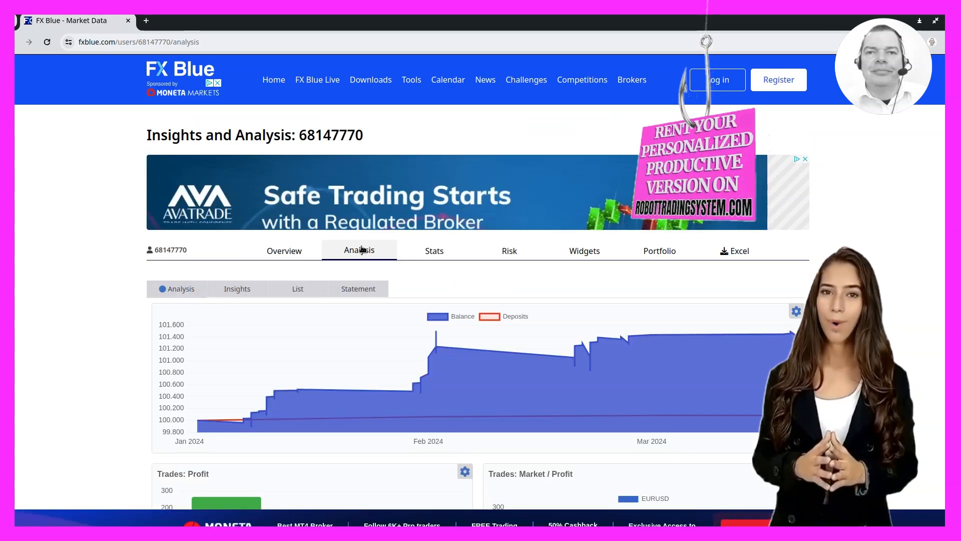
scroll(down, 3)
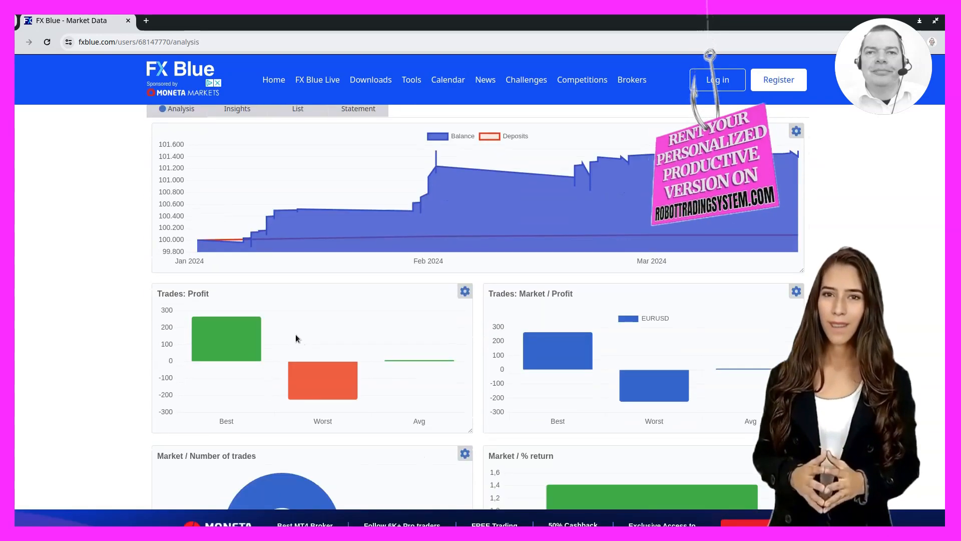
scroll(down, 3)
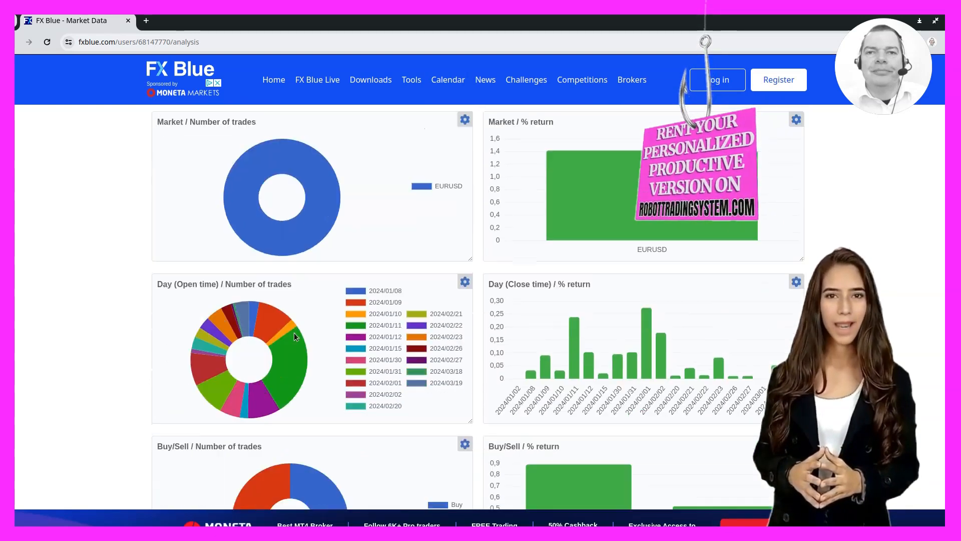
scroll(down, 3)
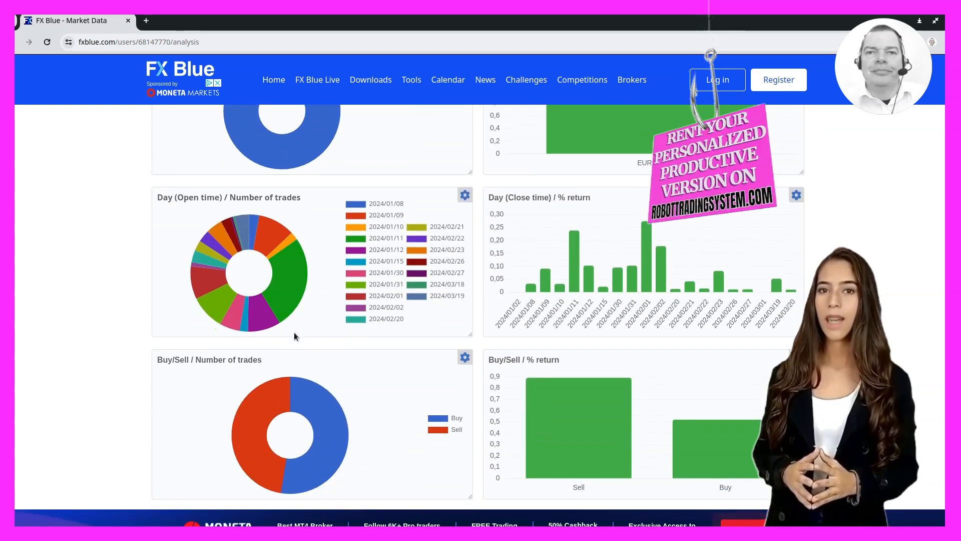
scroll(down, 3)
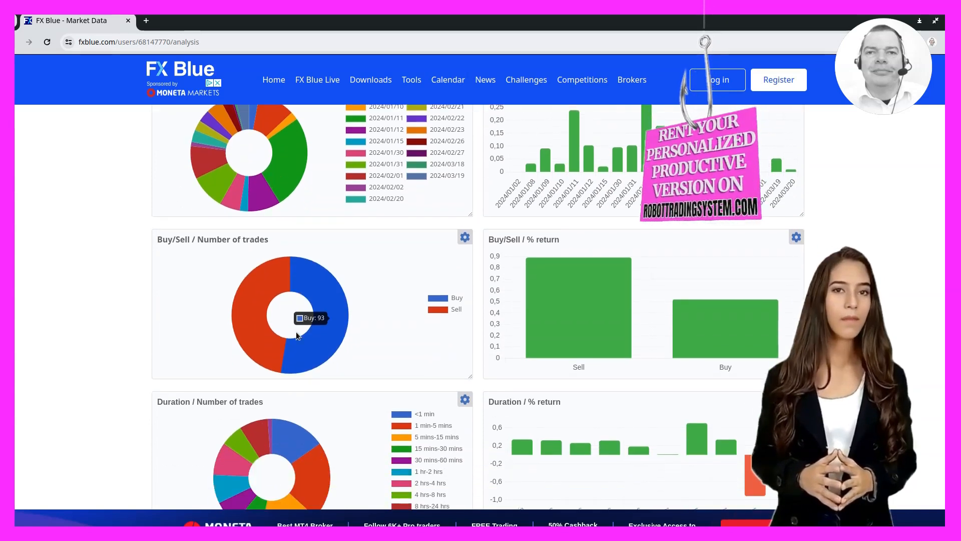
scroll(down, 3)
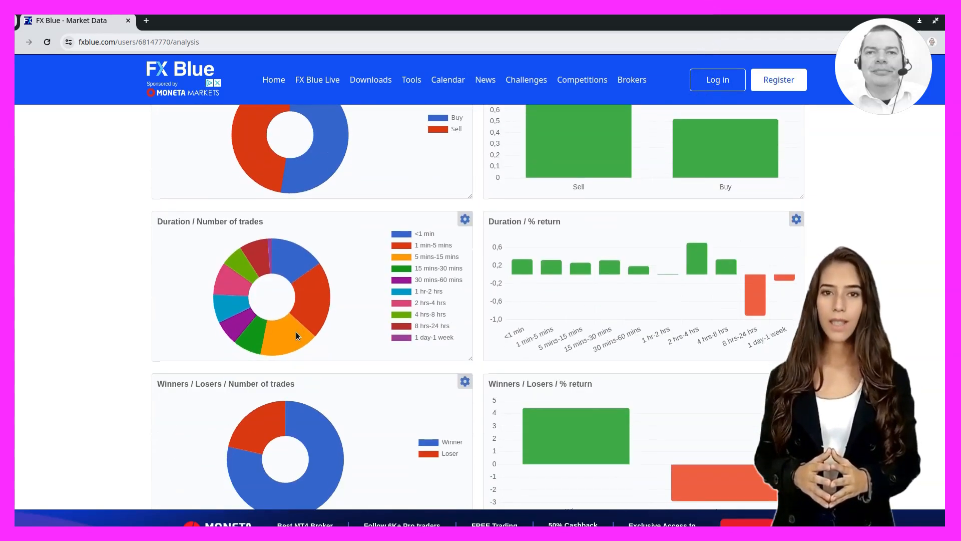
scroll(down, 3)
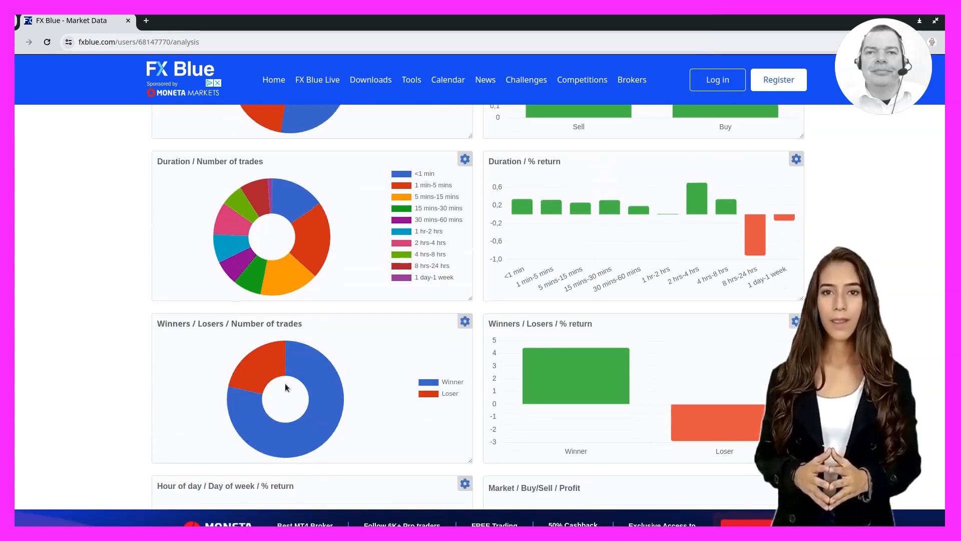
mouse_move(386, 234)
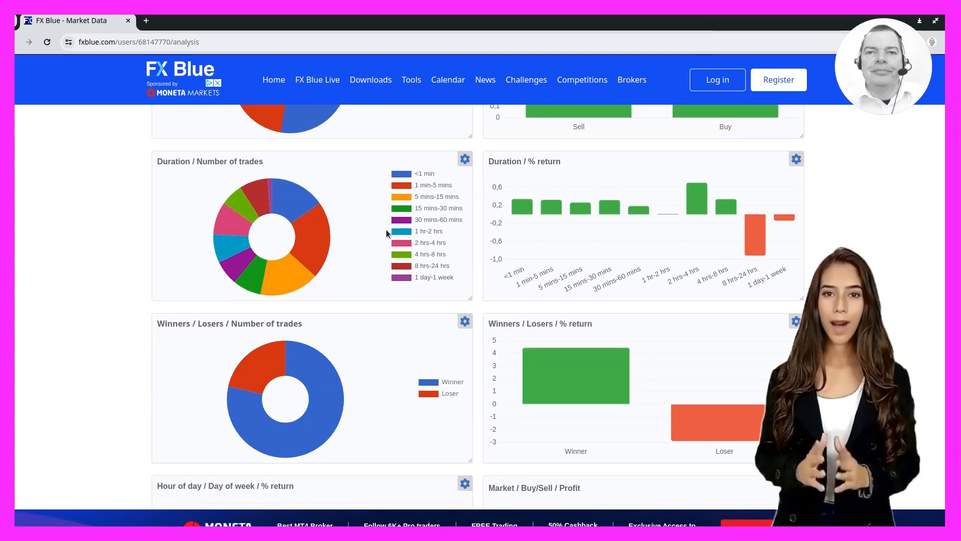
scroll(down, 3)
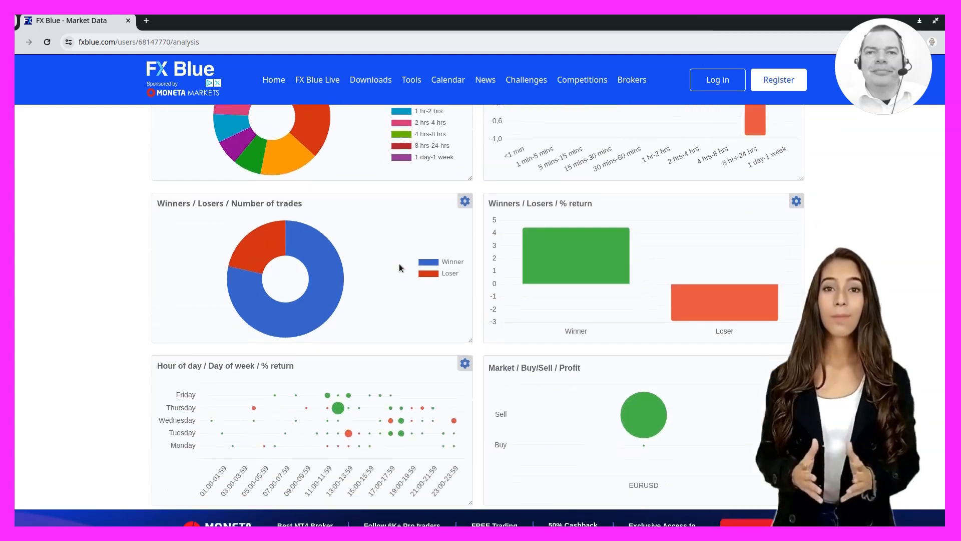
scroll(down, 3)
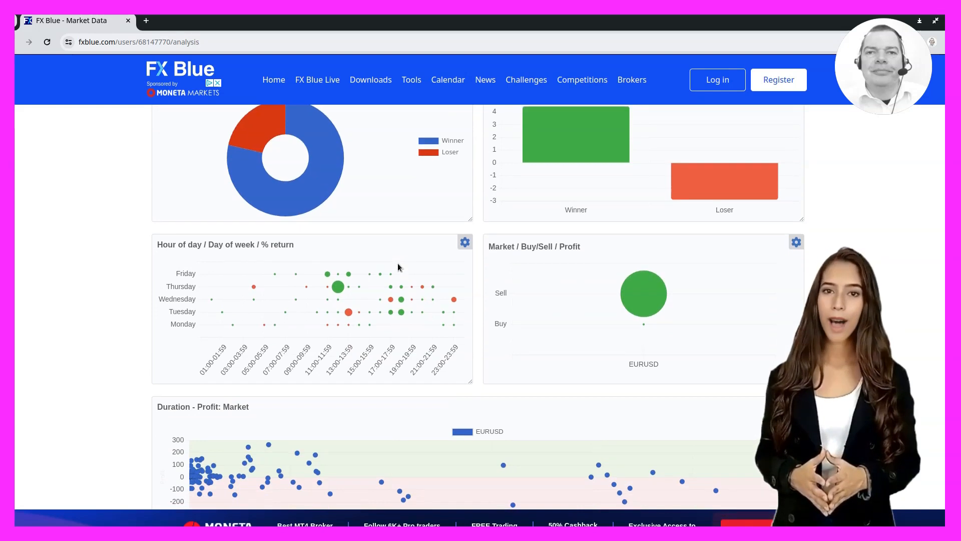
scroll(down, 3)
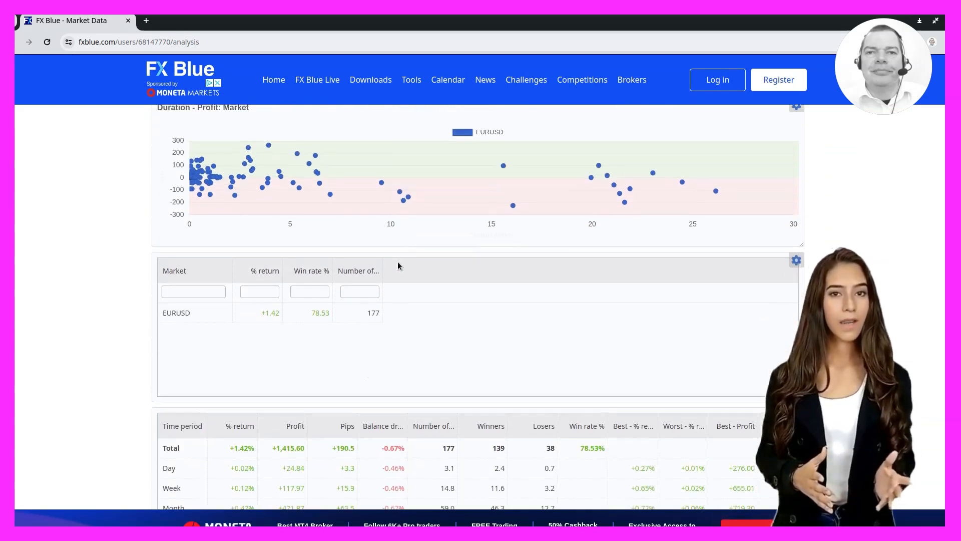
scroll(down, 3)
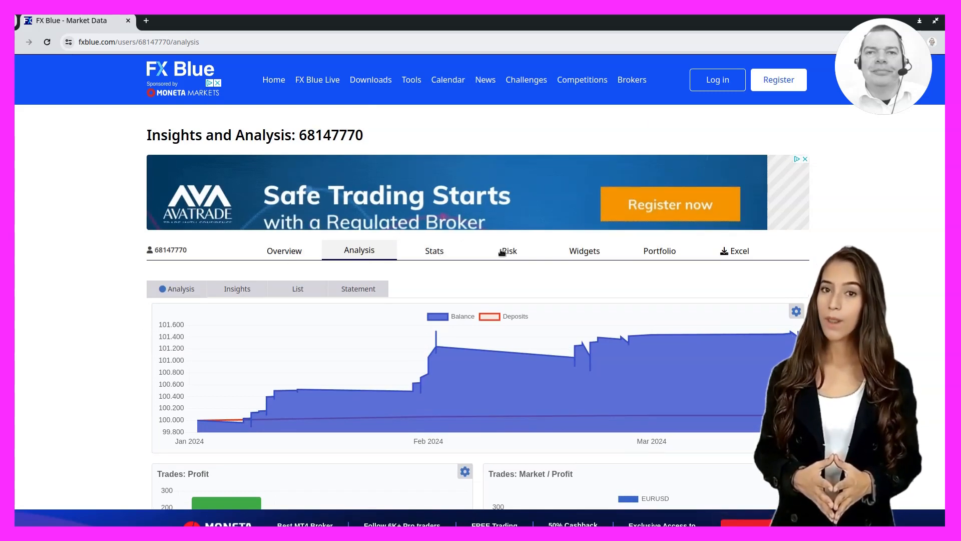
Review the Risk Analysis charts, then return to the trading results overview.
click(508, 250)
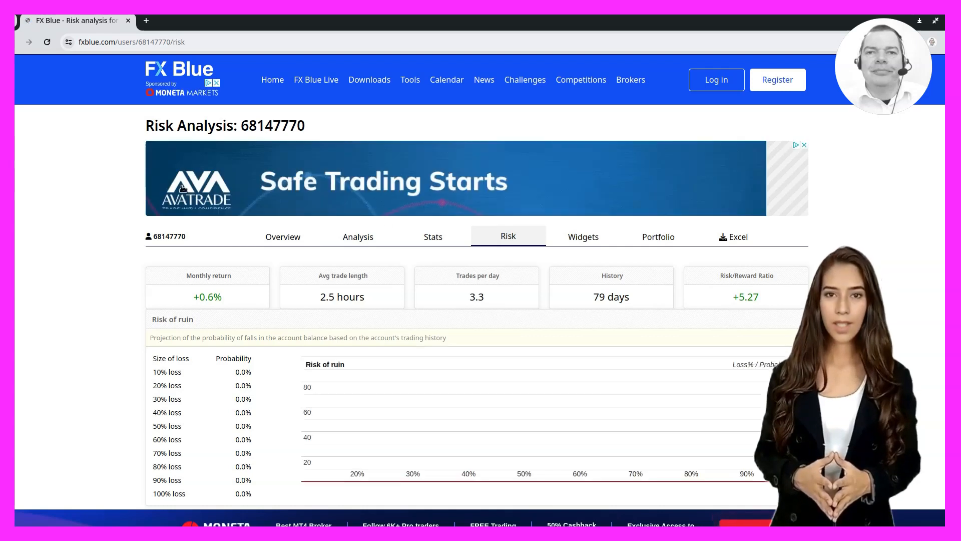
scroll(down, 3)
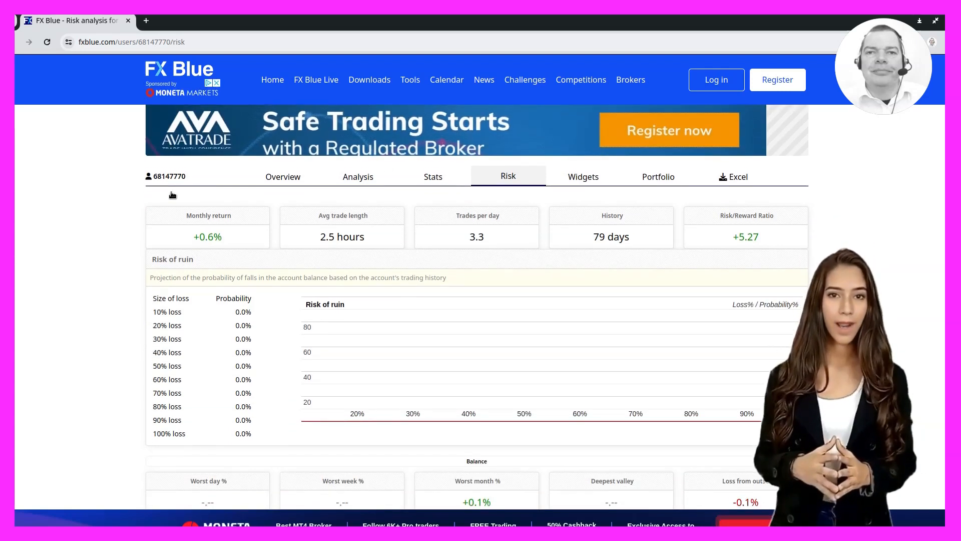
scroll(down, 3)
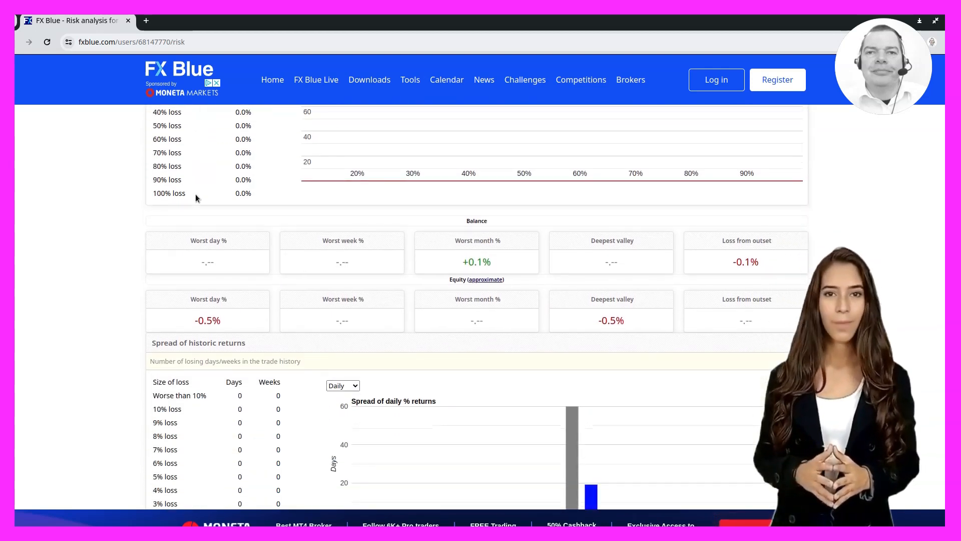
scroll(down, 3)
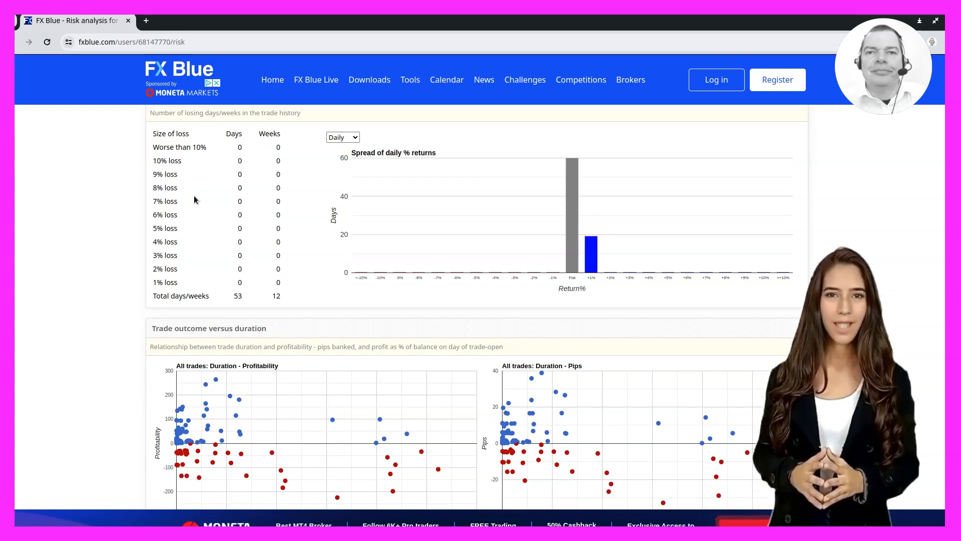
scroll(down, 3)
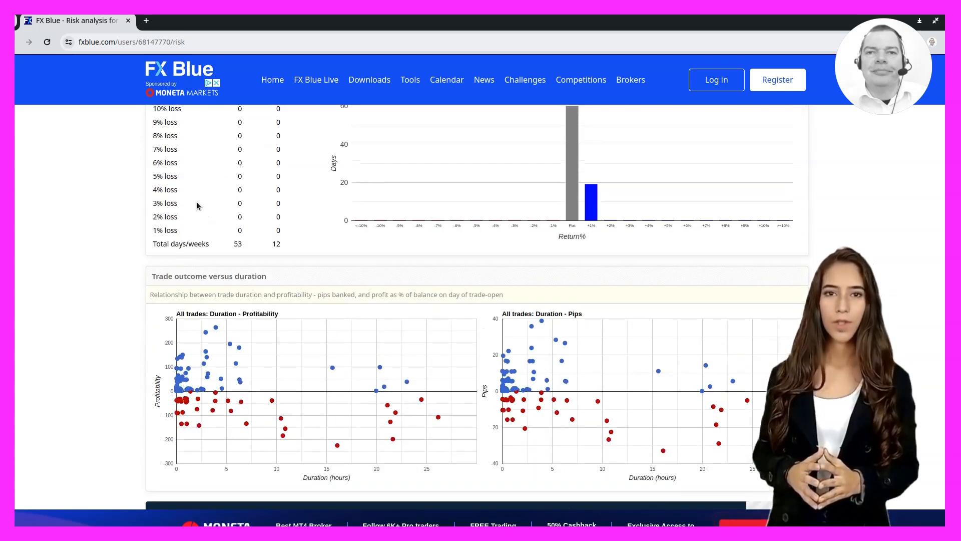
scroll(up, 3)
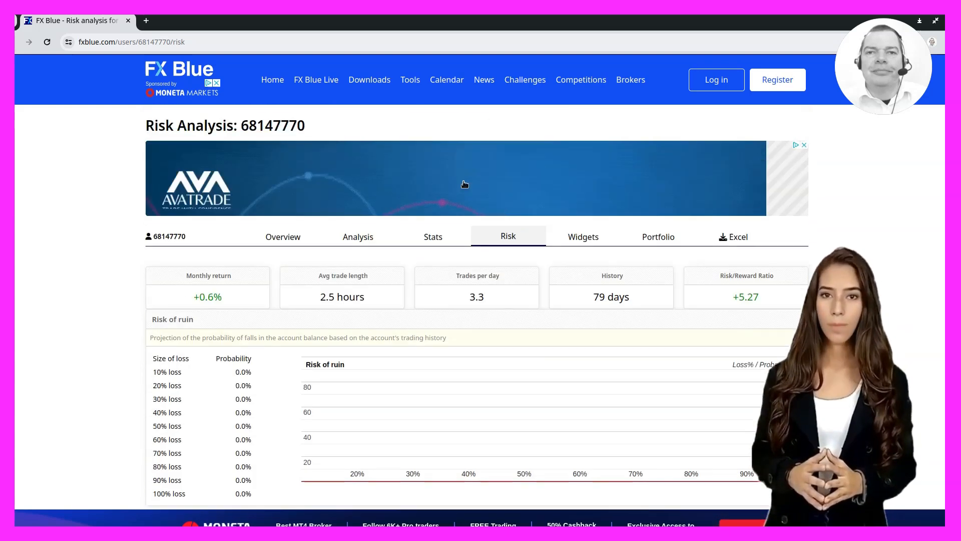
click(282, 237)
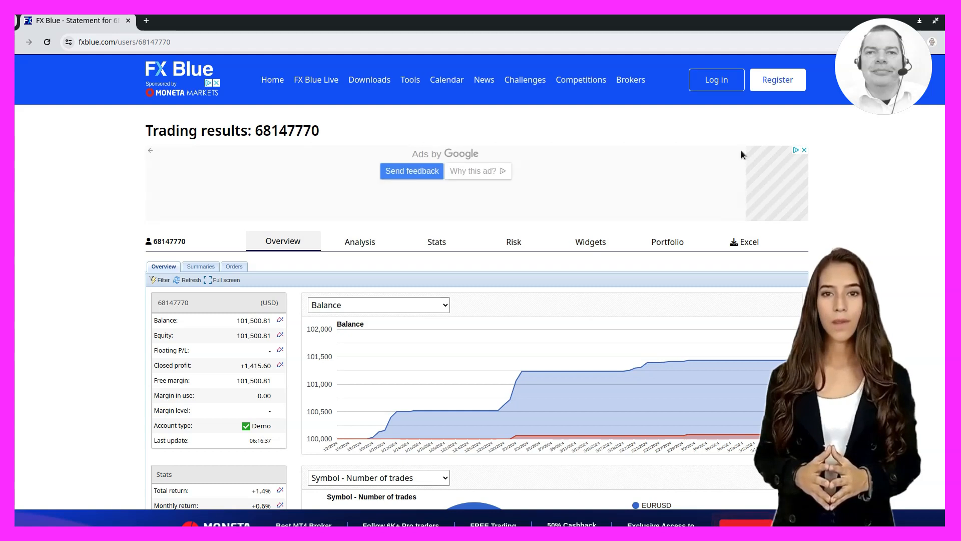
mouse_move(911, 260)
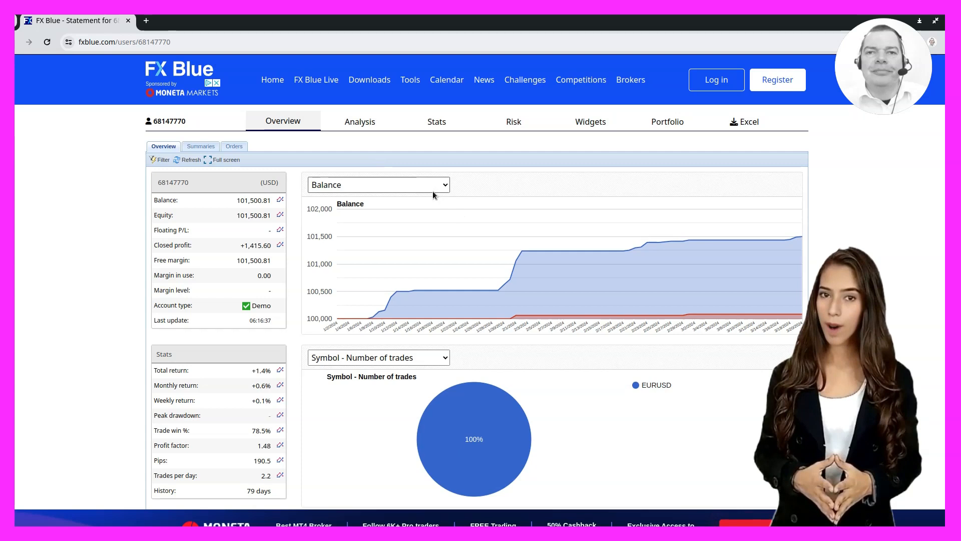
Change the Overview chart type from Balance to Equity.
click(378, 184)
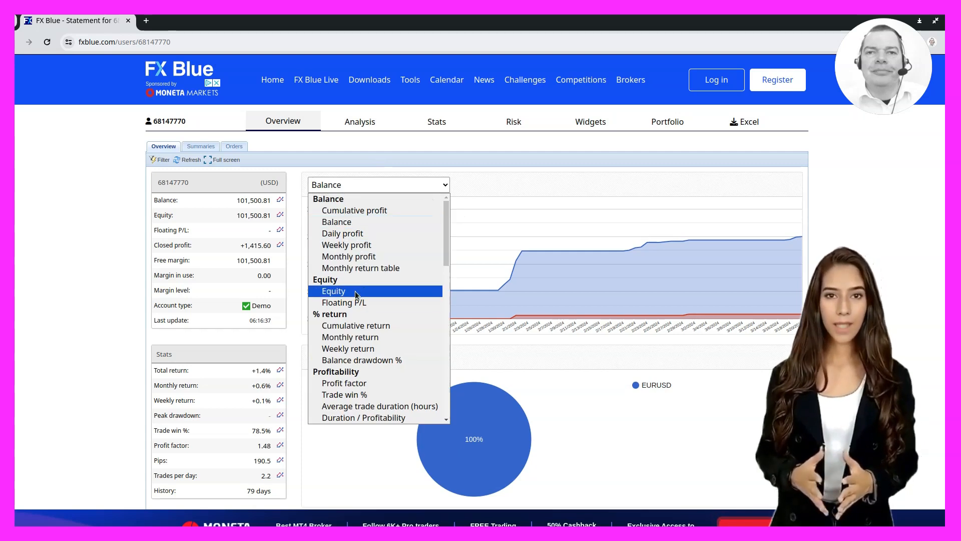
click(333, 290)
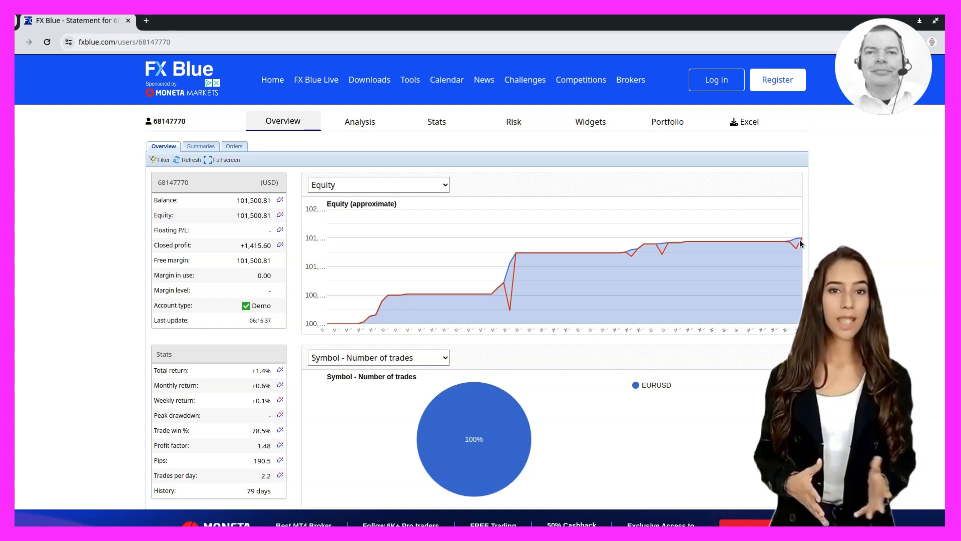
mouse_move(799, 240)
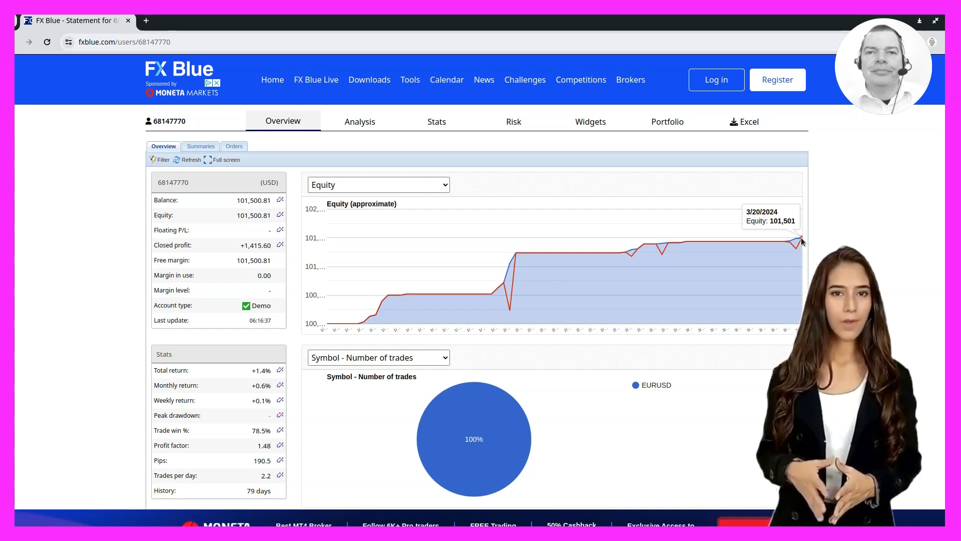